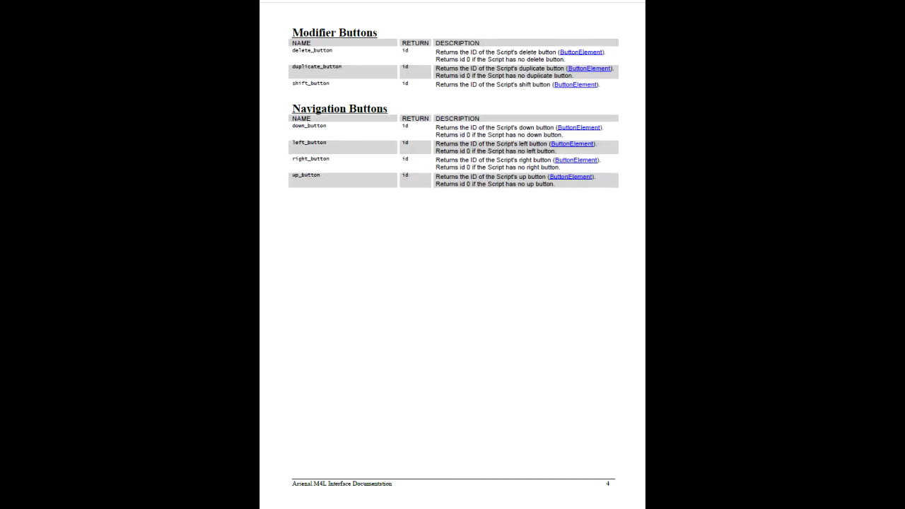
Scroll the PDF from page 4 down to page 5's Controls/Elements section
scroll(down, 3)
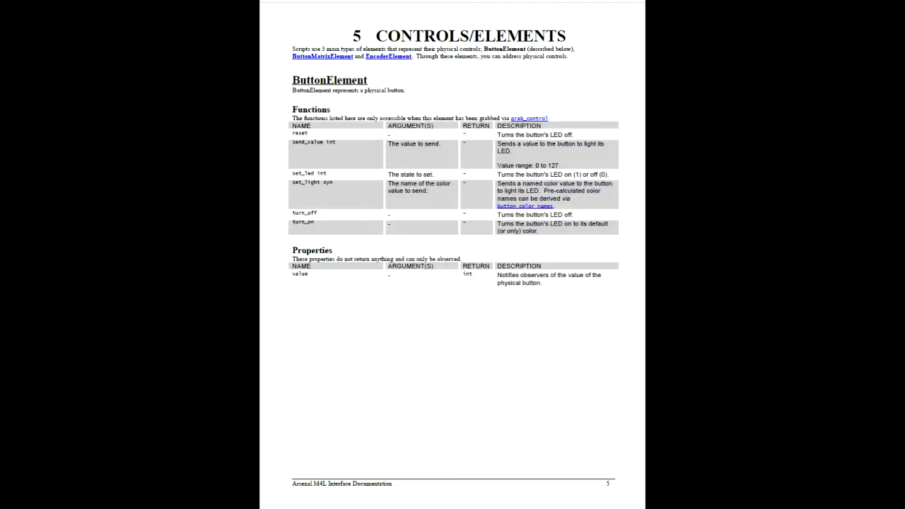
scroll(down, 3)
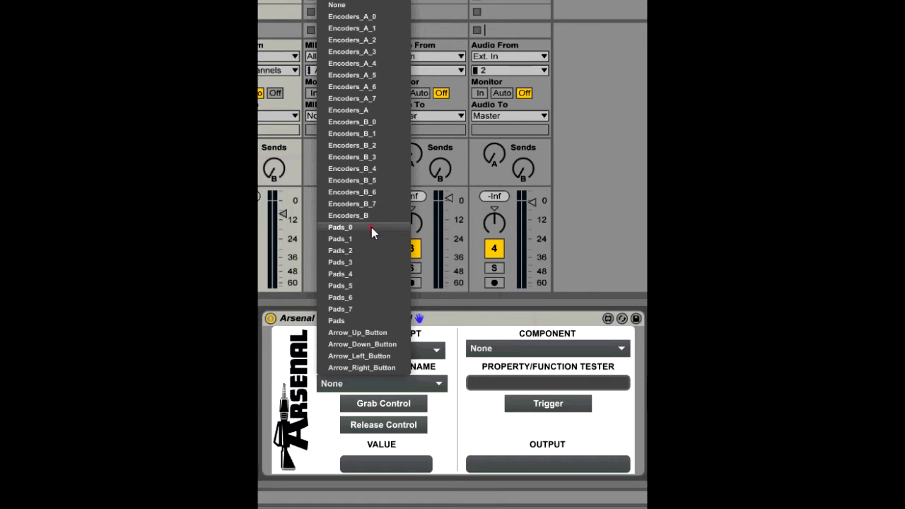
Select Pads_0 in the Control/Group Name list, grab it to read its value, then release it
click(340, 227)
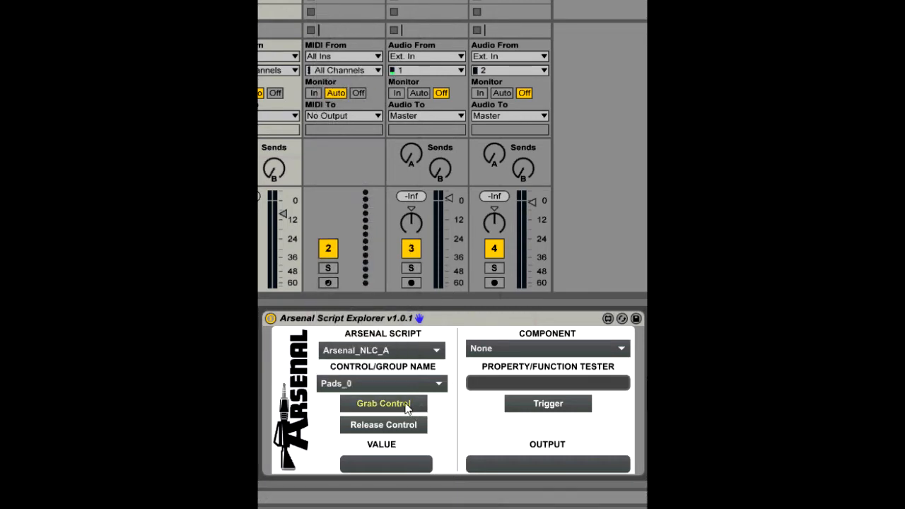
click(382, 403)
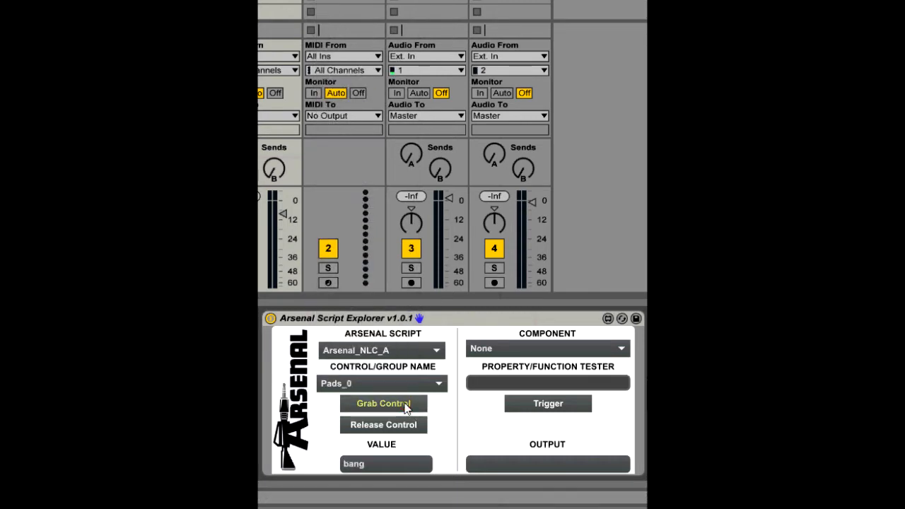
click(382, 403)
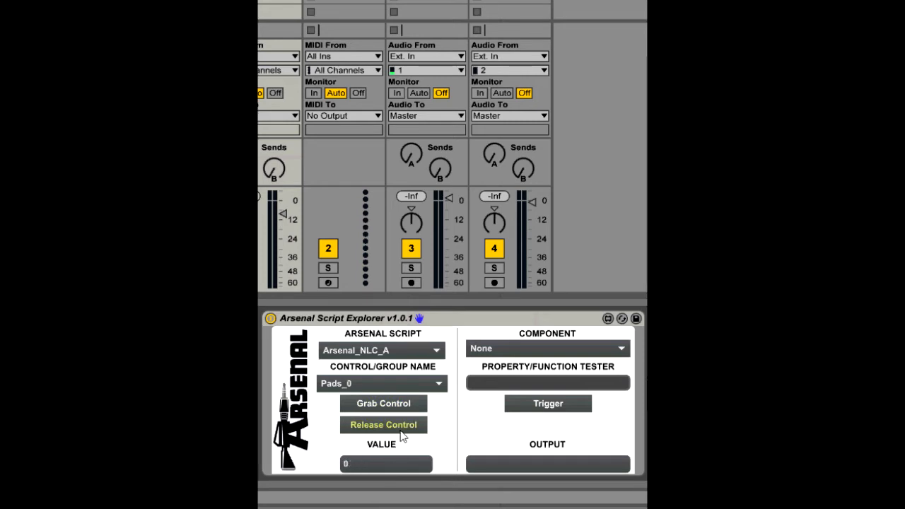
mouse_move(395, 387)
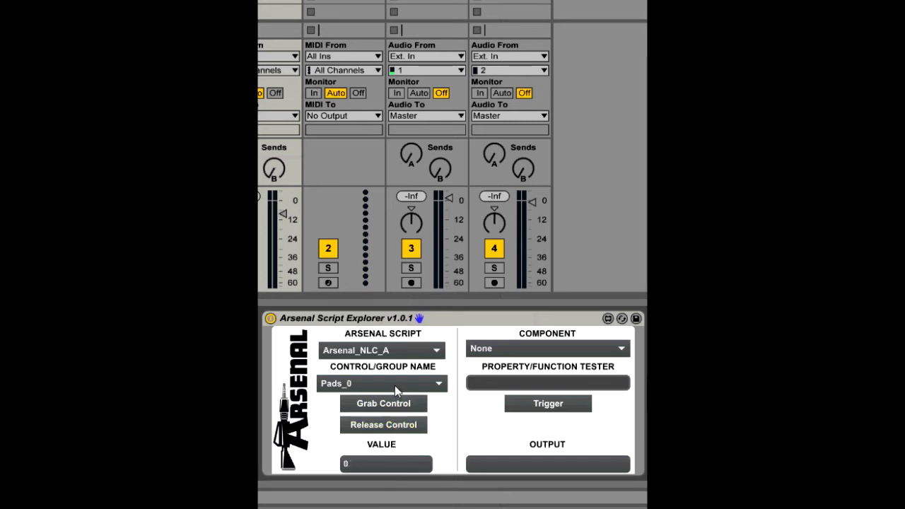
click(382, 383)
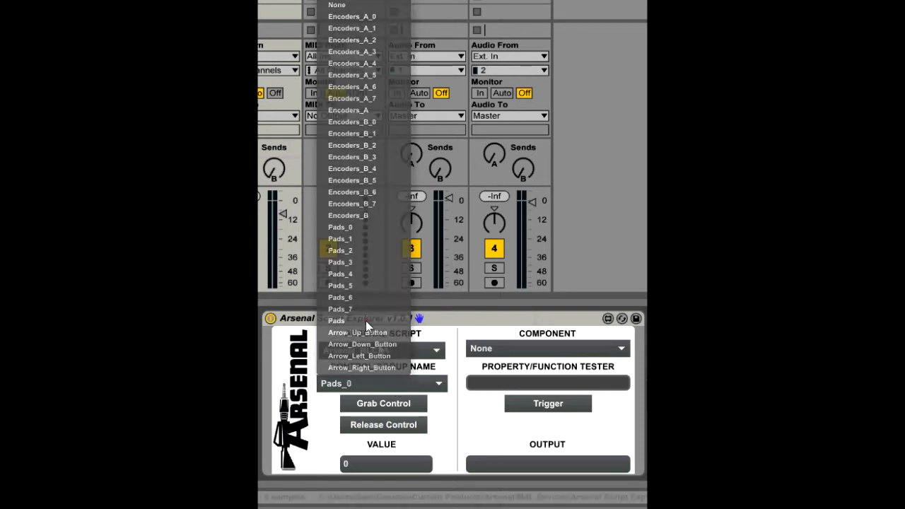
Select the whole Pads group, then grab and release it, showing 0401
click(335, 320)
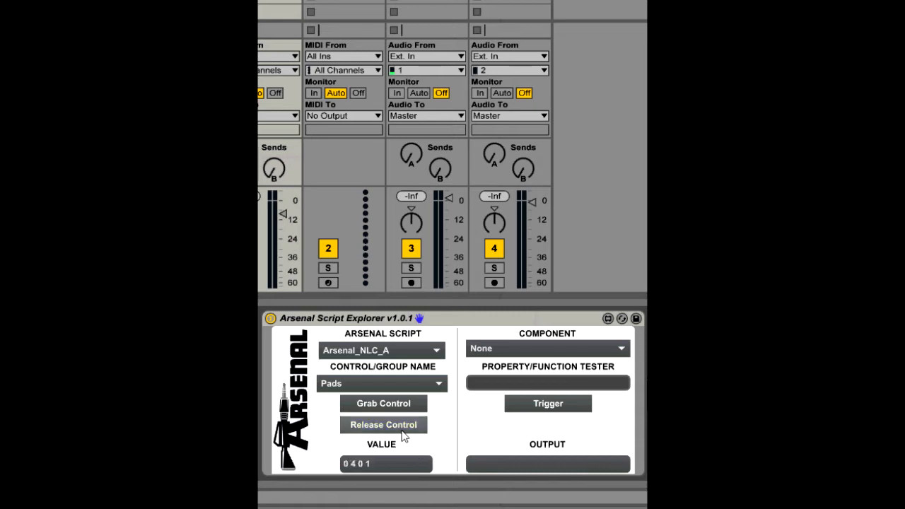
click(383, 424)
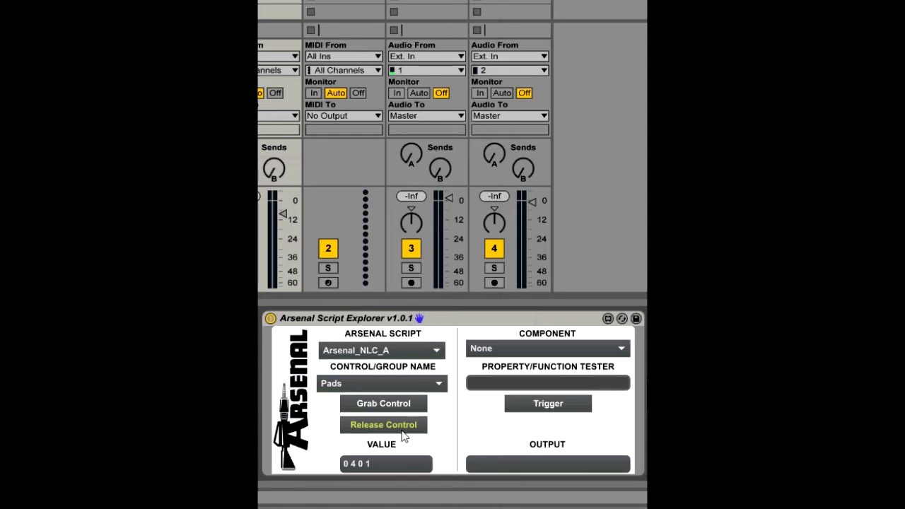
click(383, 424)
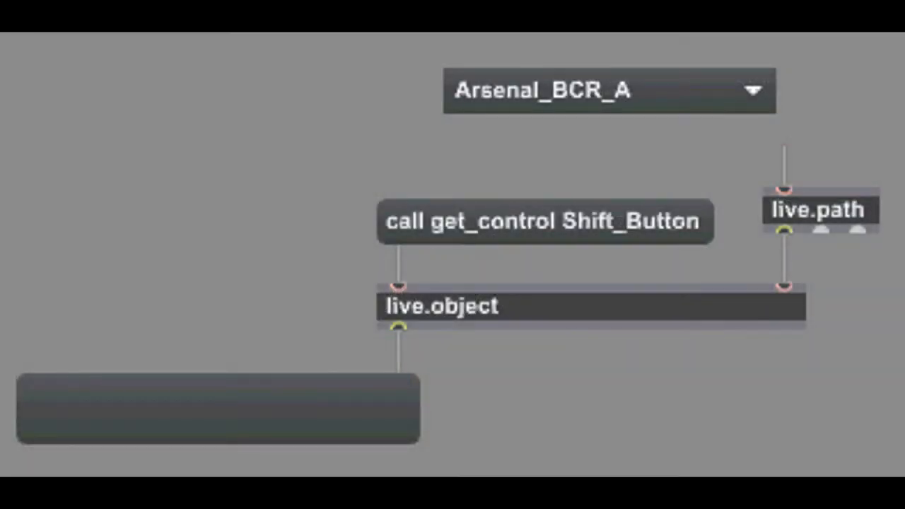
mouse_move(759, 318)
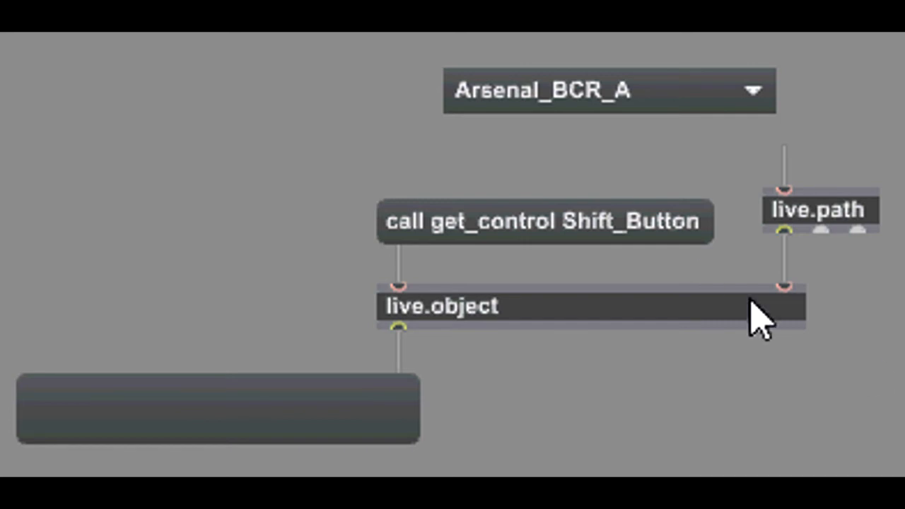
mouse_move(597, 234)
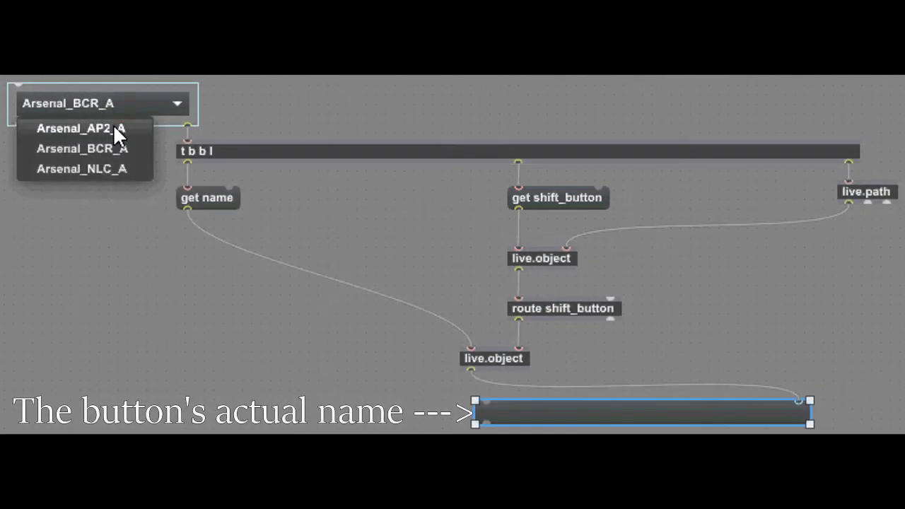
Check the shift button name for Arsenal_AP2_A, BCR_A and NLC_A, then change the message to num_encoder_sets
click(74, 128)
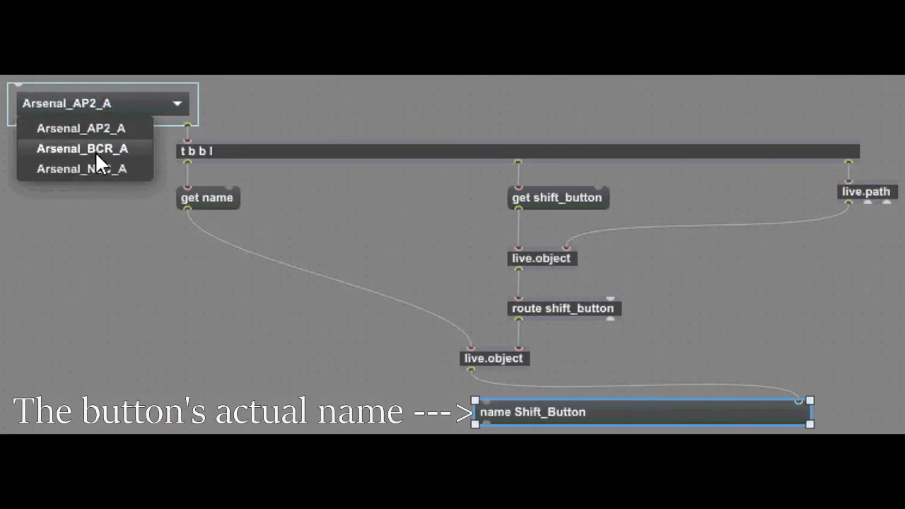
click(82, 148)
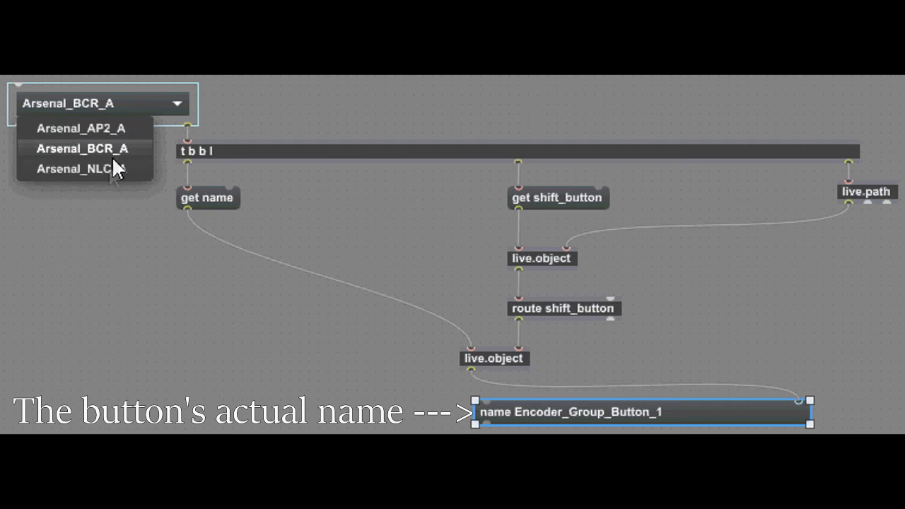
click(80, 168)
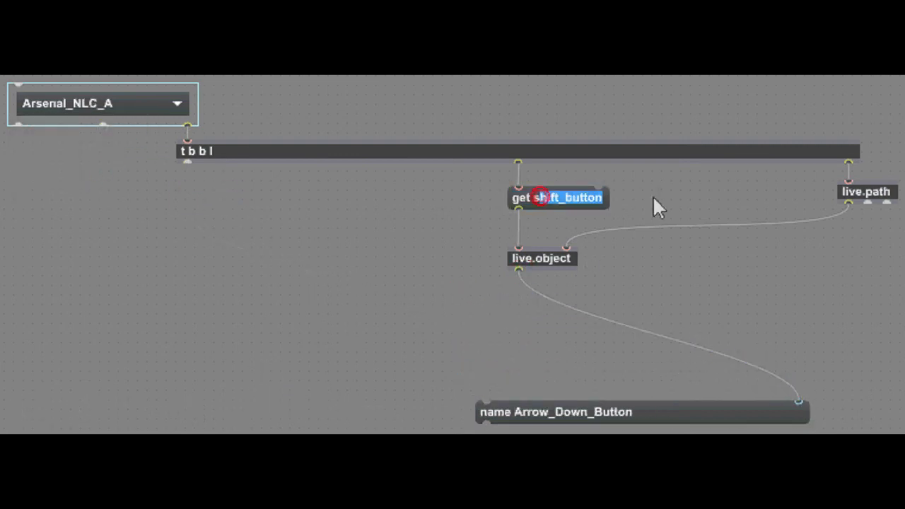
text(num_encoder_sets)
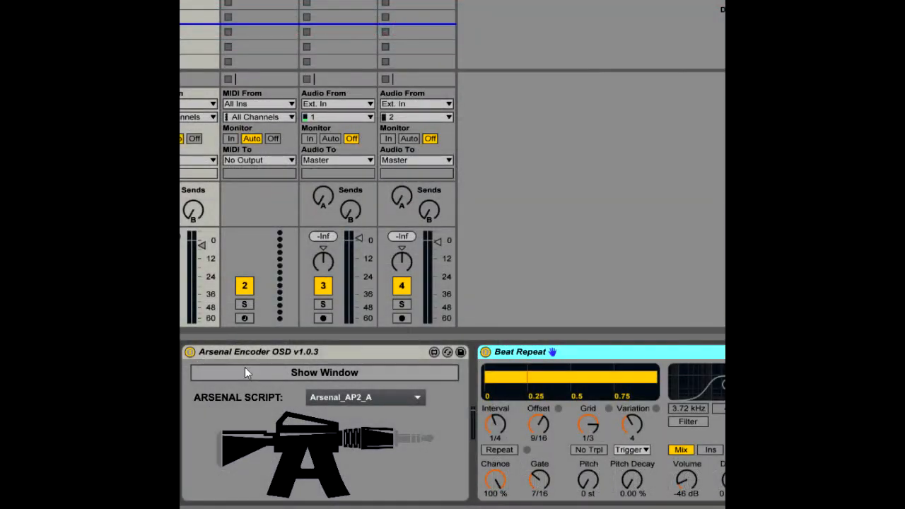
Show the Encoder OSD window and switch it to Arsenal_BCR_A's Encoders A–D
click(324, 372)
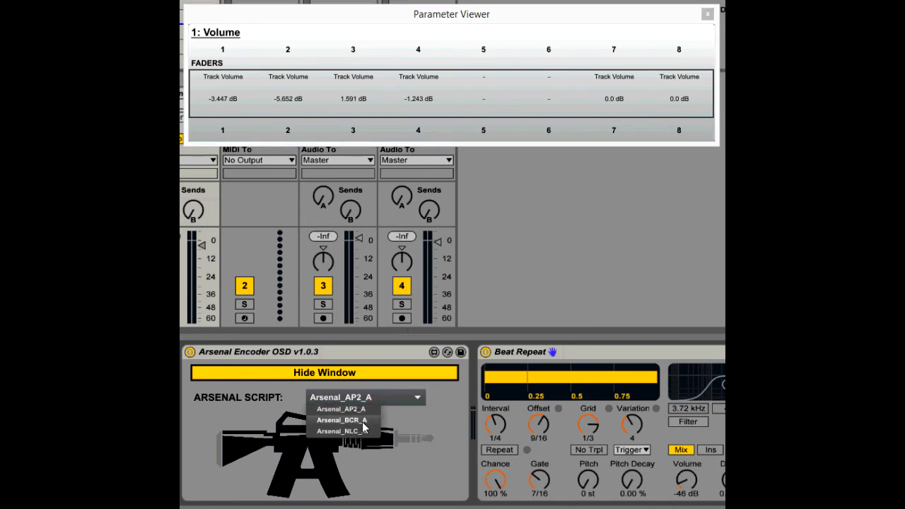
click(342, 420)
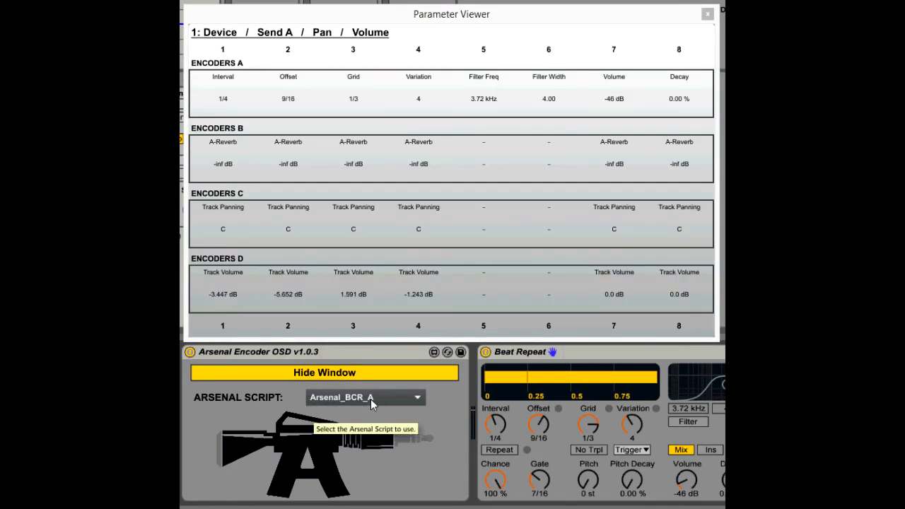